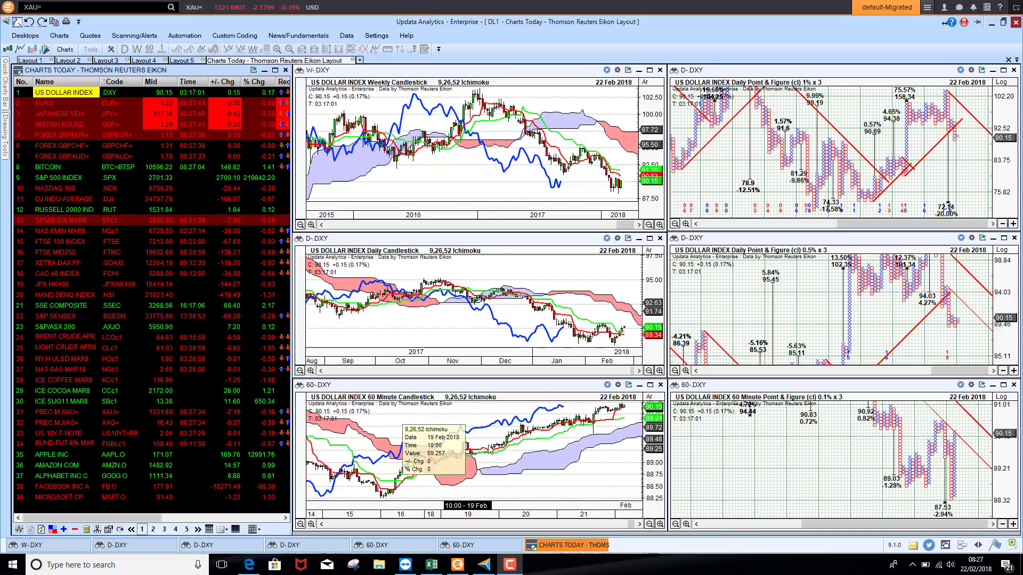
{"action": "mouse_move", "coordinate": [609, 424]}
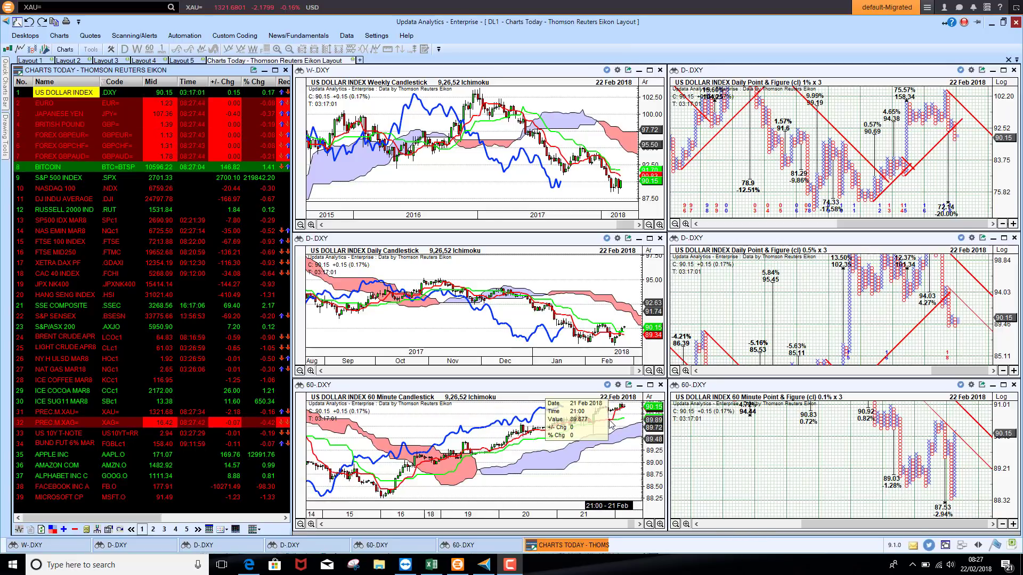
{"action": "mouse_move", "coordinate": [586, 431]}
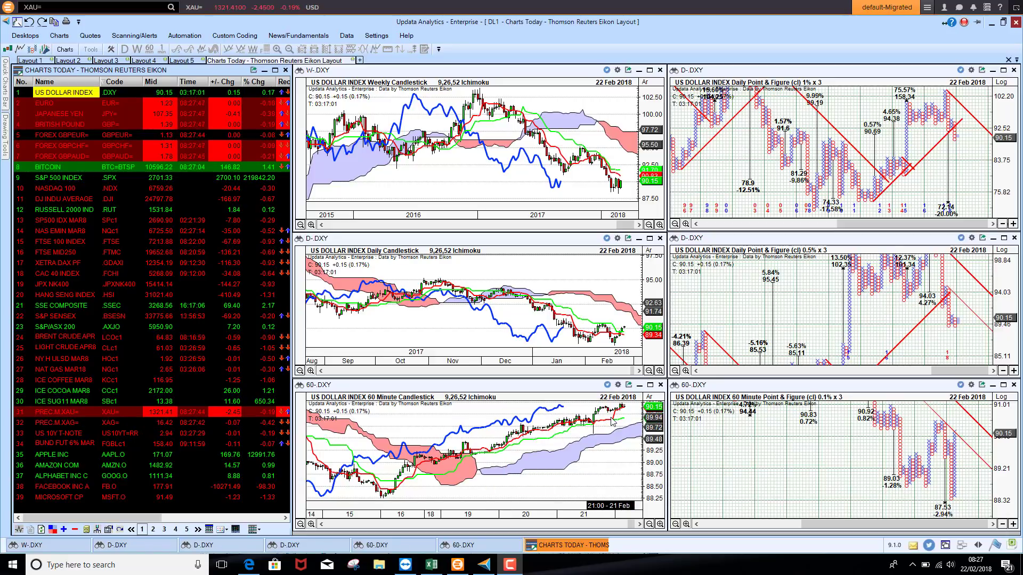
{"action": "mouse_move", "coordinate": [580, 316]}
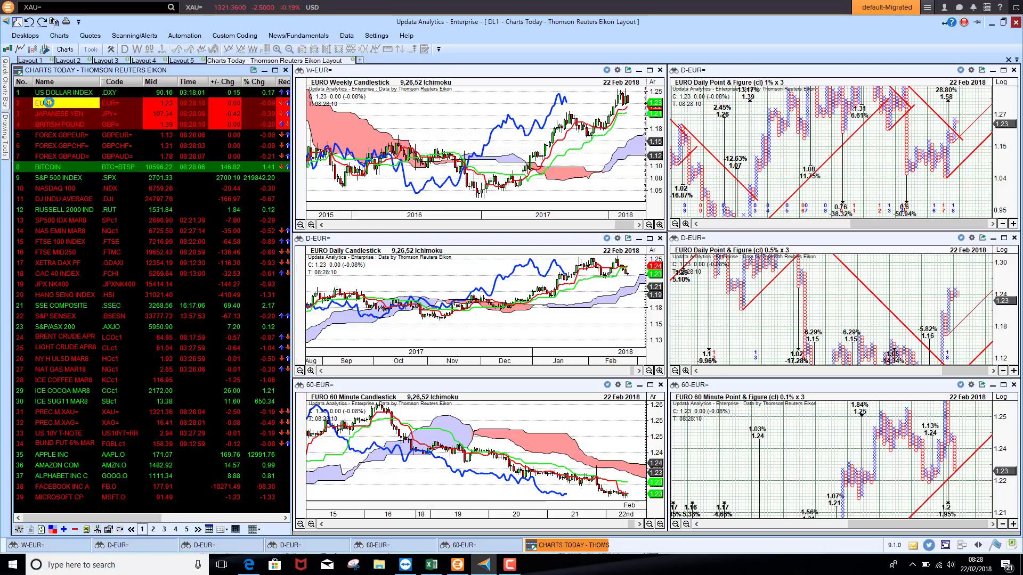
Step: Load the Japanese Yen chart grid, then switch to the British Pound charts
{"action": "left_click", "coordinate": [62, 113]}
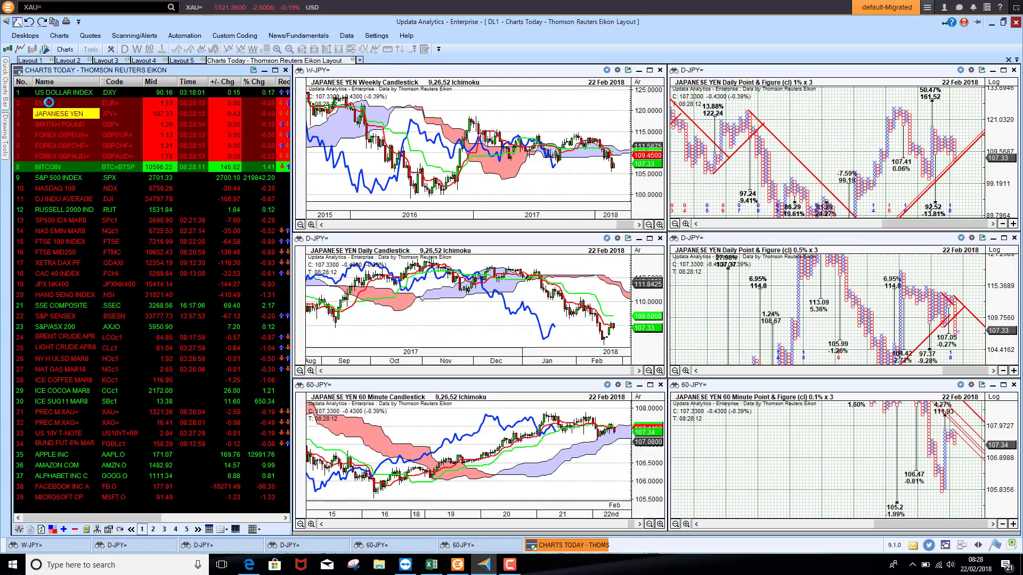
{"action": "mouse_move", "coordinate": [574, 188]}
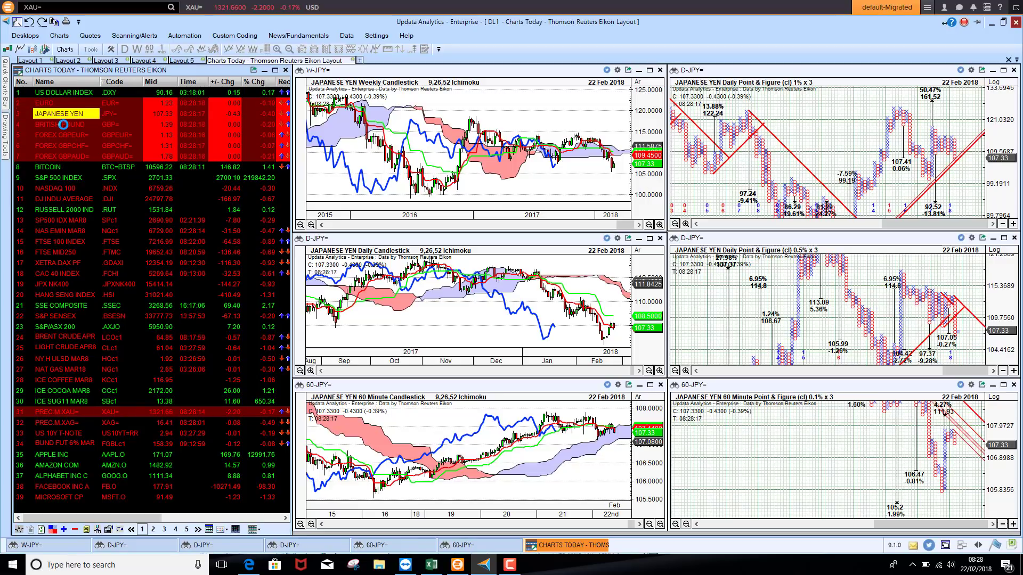
{"action": "left_click", "coordinate": [62, 124]}
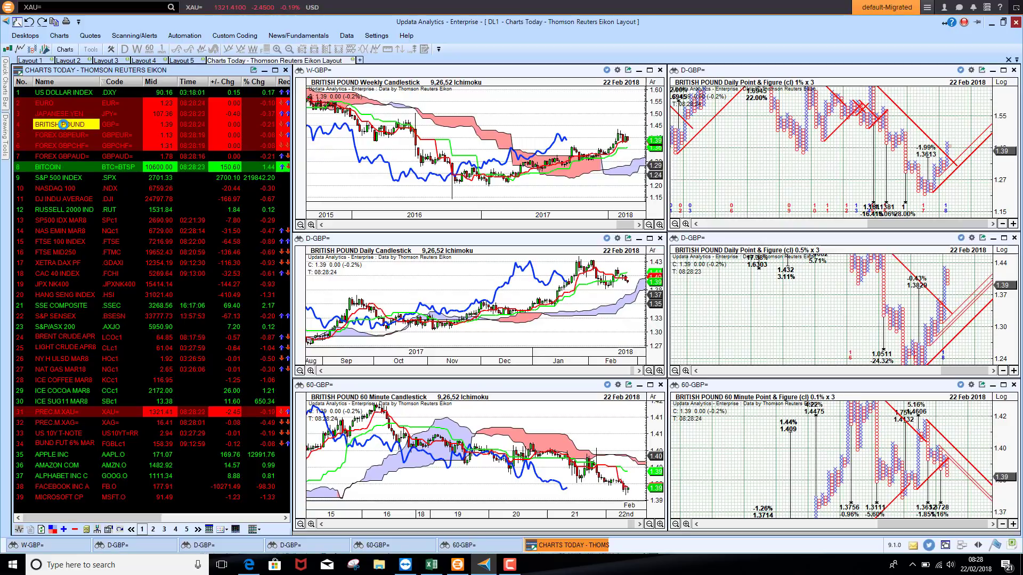
{"action": "mouse_move", "coordinate": [553, 465]}
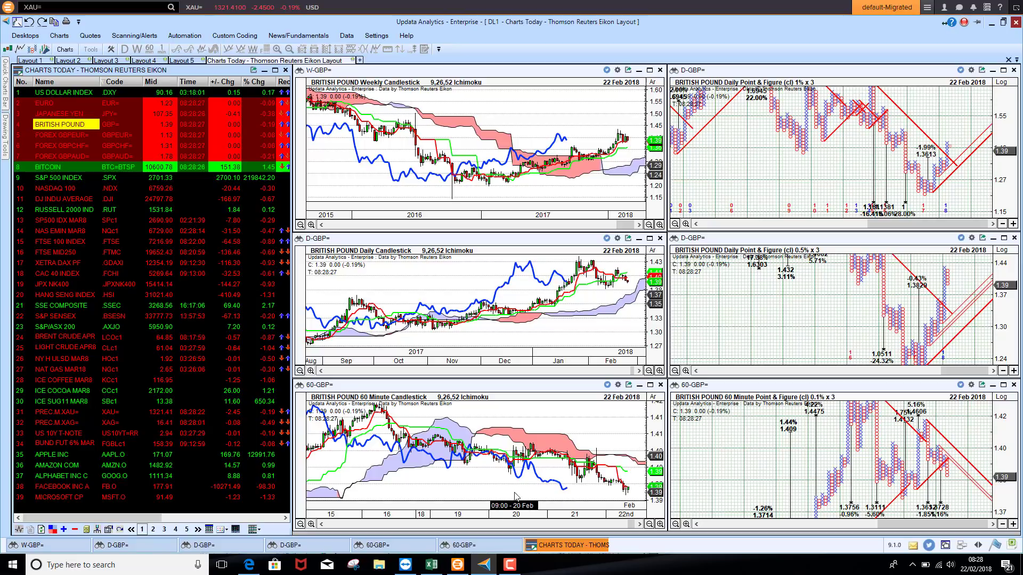
{"action": "mouse_move", "coordinate": [864, 522]}
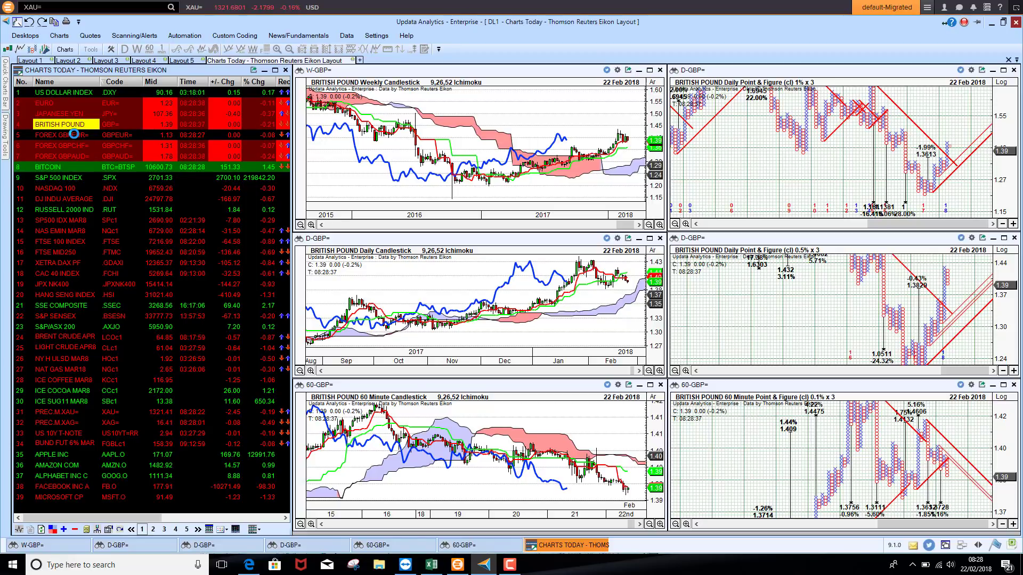
Step: Step through the GBPEUR and GBPCHF crosses and land on the GBPAUD chart grid
{"action": "left_click", "coordinate": [59, 135]}
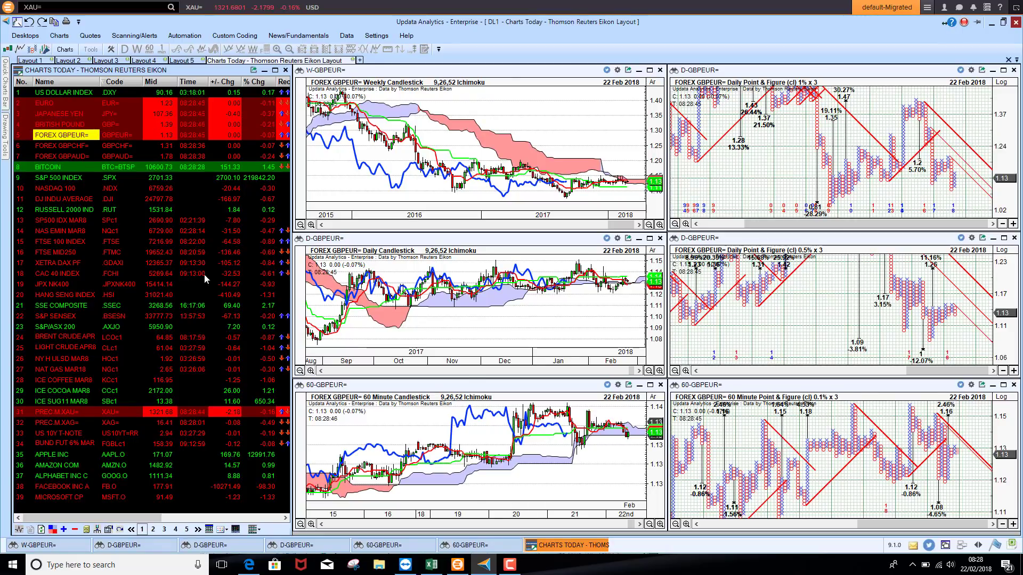
{"action": "mouse_move", "coordinate": [535, 436]}
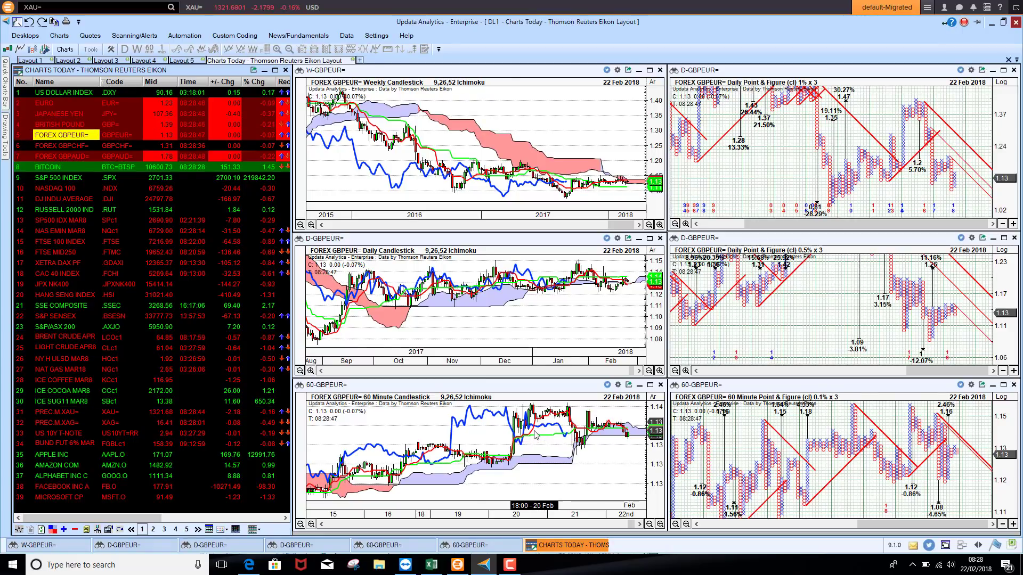
{"action": "mouse_move", "coordinate": [534, 436]}
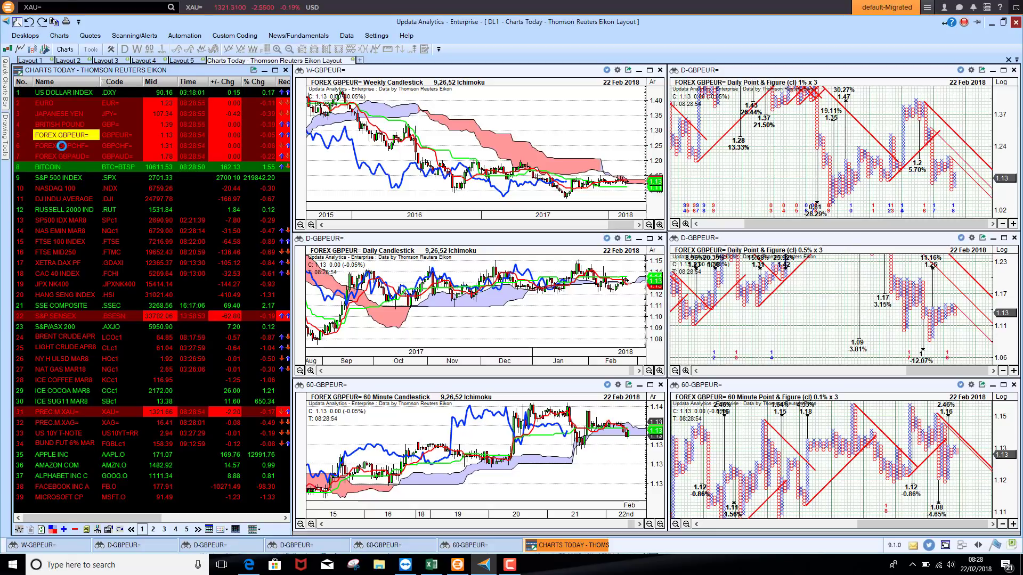
{"action": "left_click", "coordinate": [62, 146]}
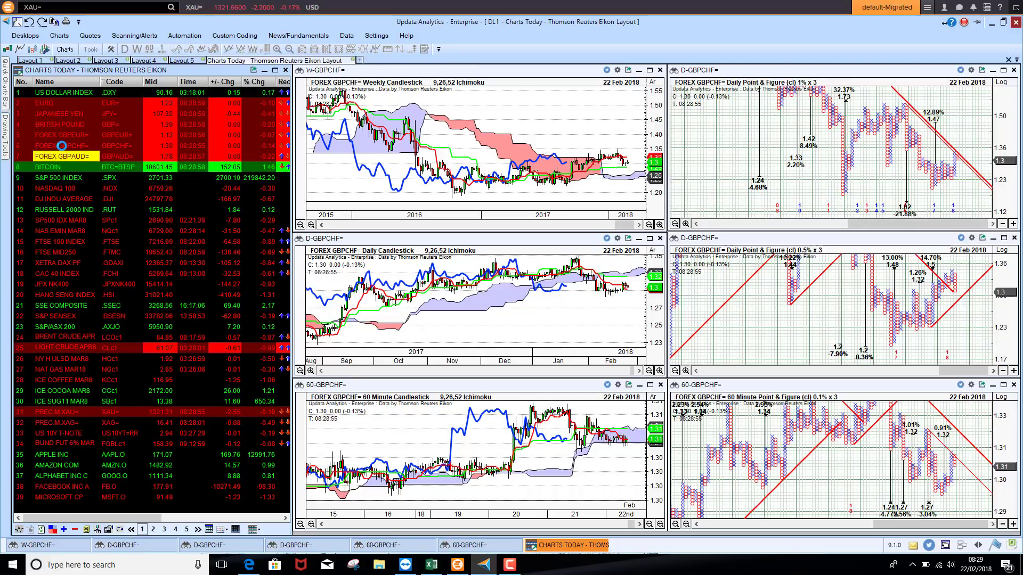
{"action": "left_click", "coordinate": [64, 156]}
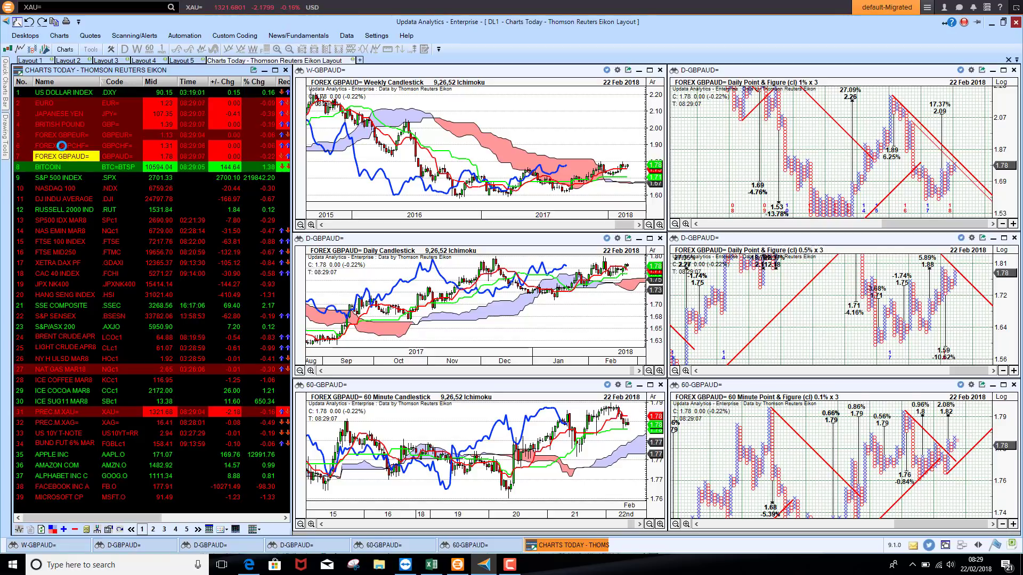
Step: Load Bitcoin's weekly, daily and hourly Ichimoku and point-and-figure charts
{"action": "left_click", "coordinate": [46, 167]}
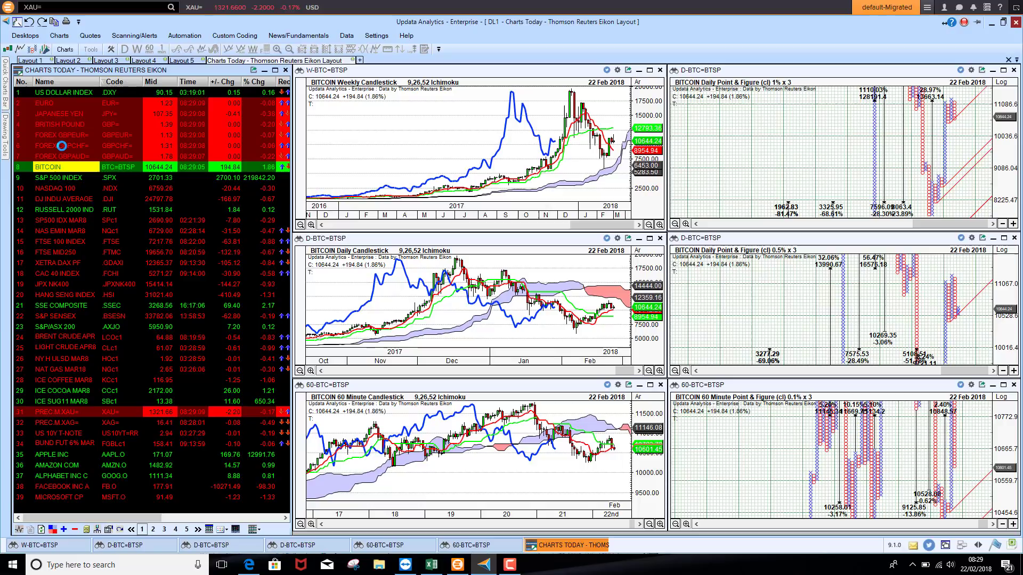
{"action": "mouse_move", "coordinate": [544, 423]}
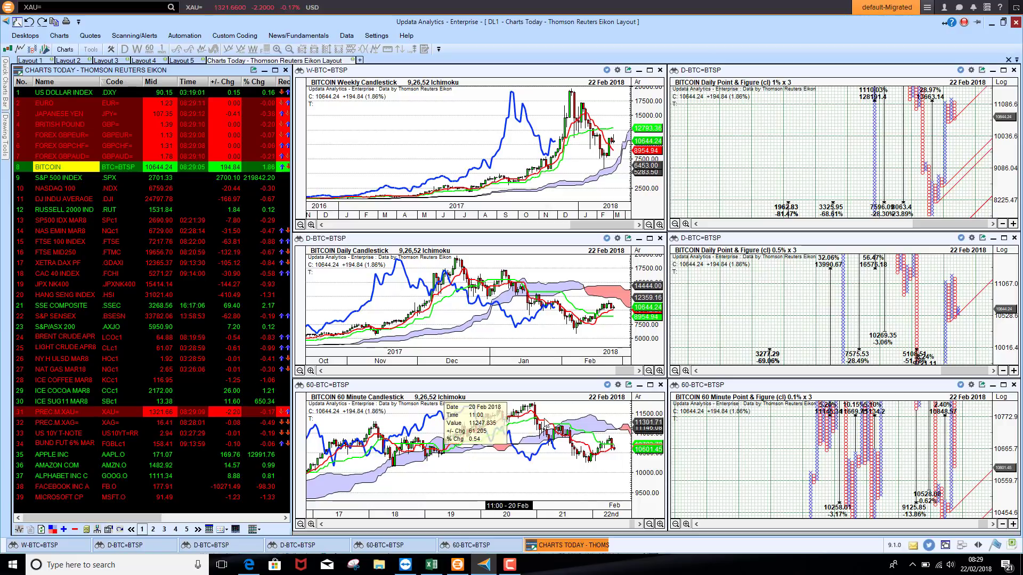
{"action": "mouse_move", "coordinate": [562, 479]}
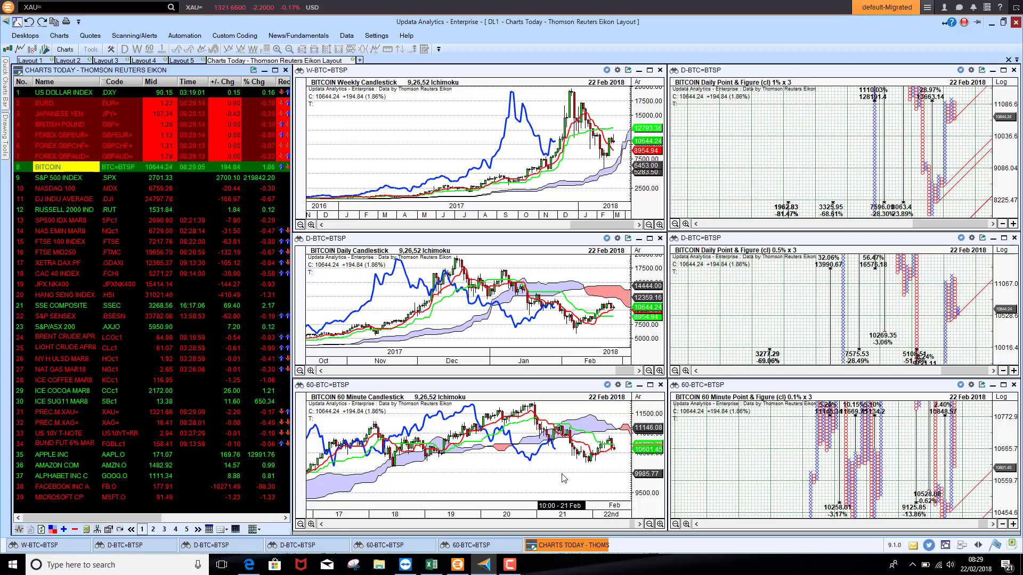
{"action": "mouse_move", "coordinate": [435, 474]}
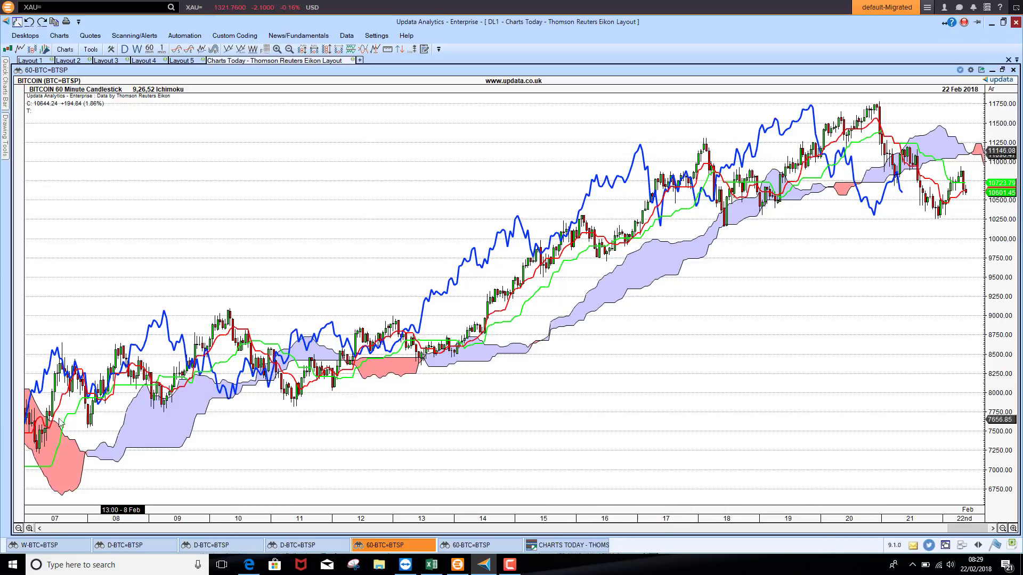
{"action": "mouse_move", "coordinate": [859, 138]}
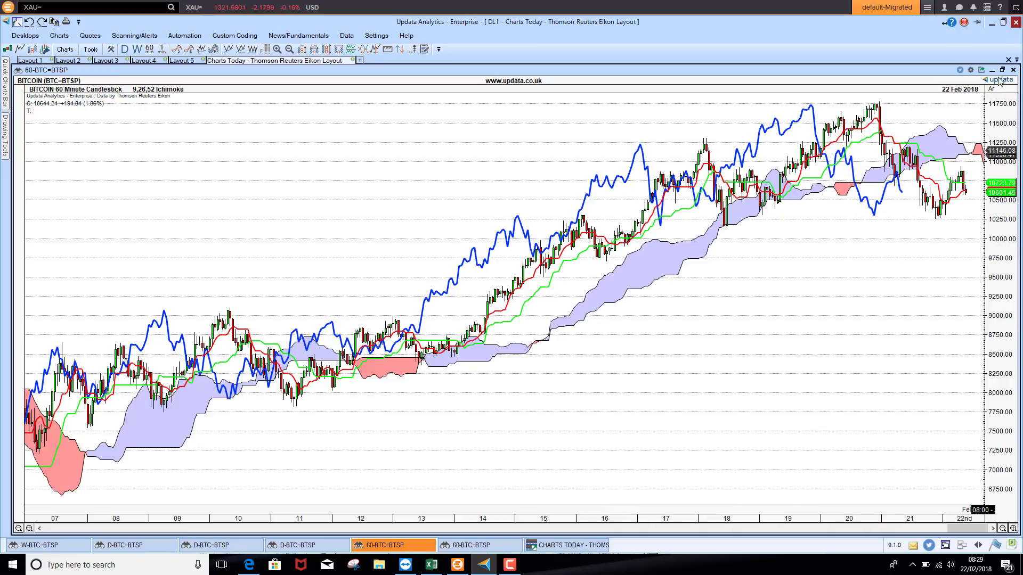
{"action": "mouse_move", "coordinate": [869, 300]}
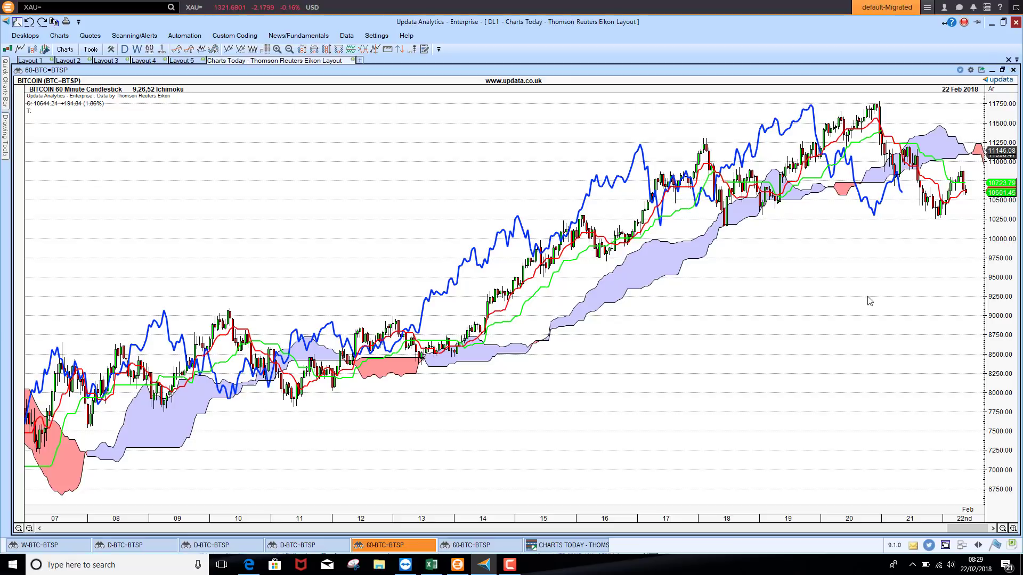
{"action": "mouse_move", "coordinate": [944, 223]}
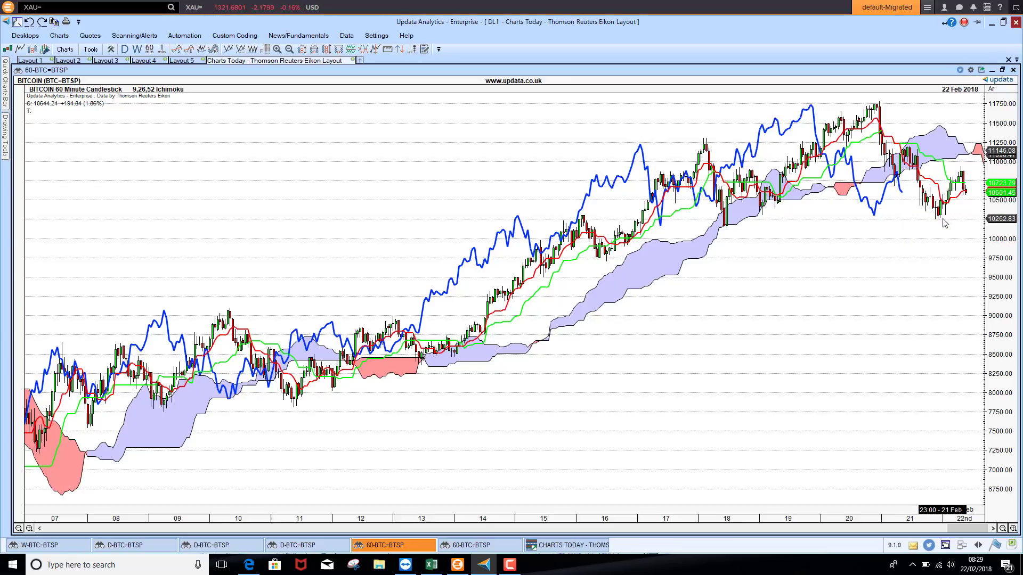
{"action": "mouse_move", "coordinate": [939, 226]}
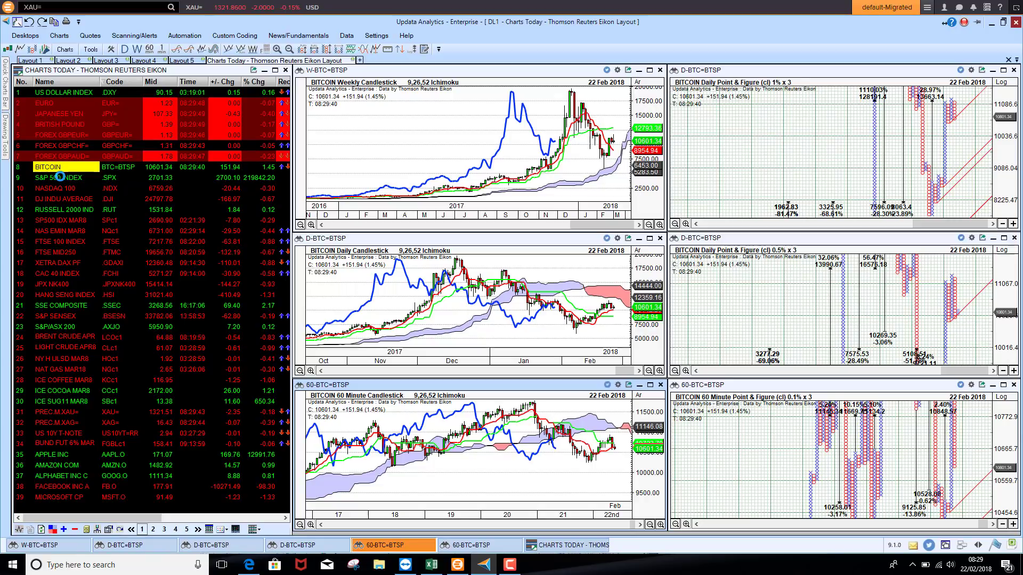
Step: Cycle through S&P 500, NASDAQ 100 and Dow Jones charts, ending on FTSE MID250
{"action": "left_click", "coordinate": [58, 178]}
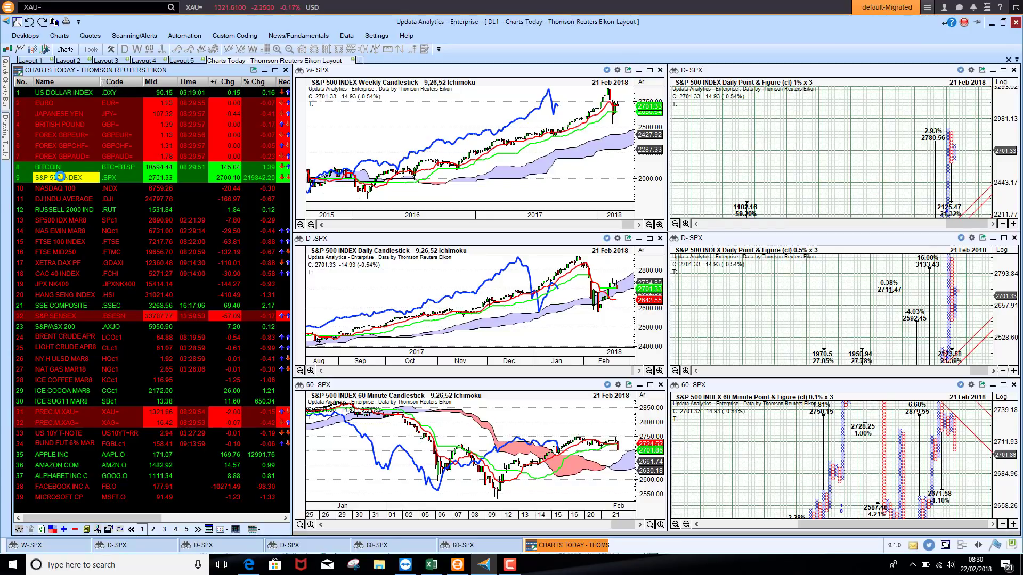
{"action": "left_click", "coordinate": [59, 188]}
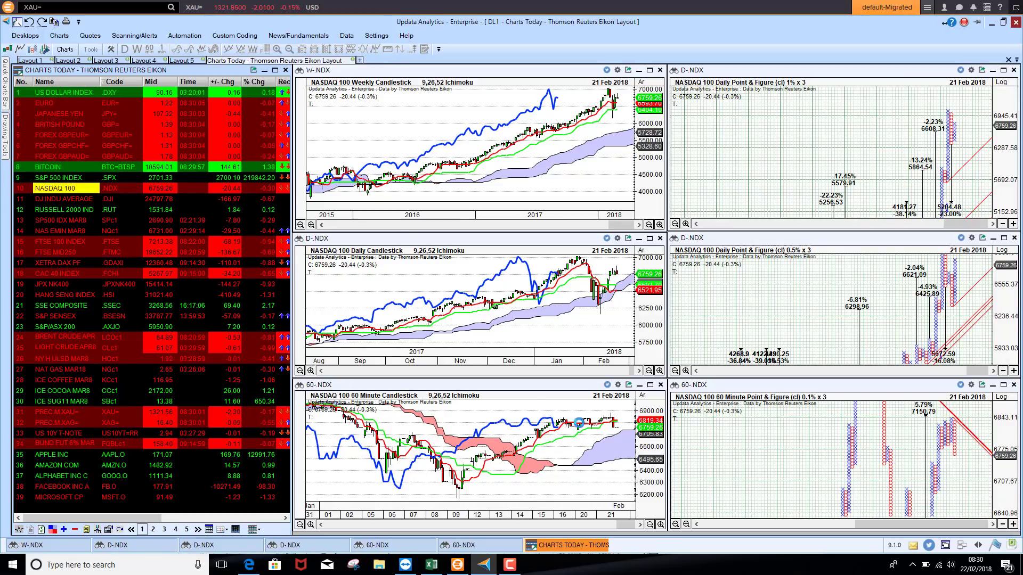
{"action": "left_click", "coordinate": [58, 199]}
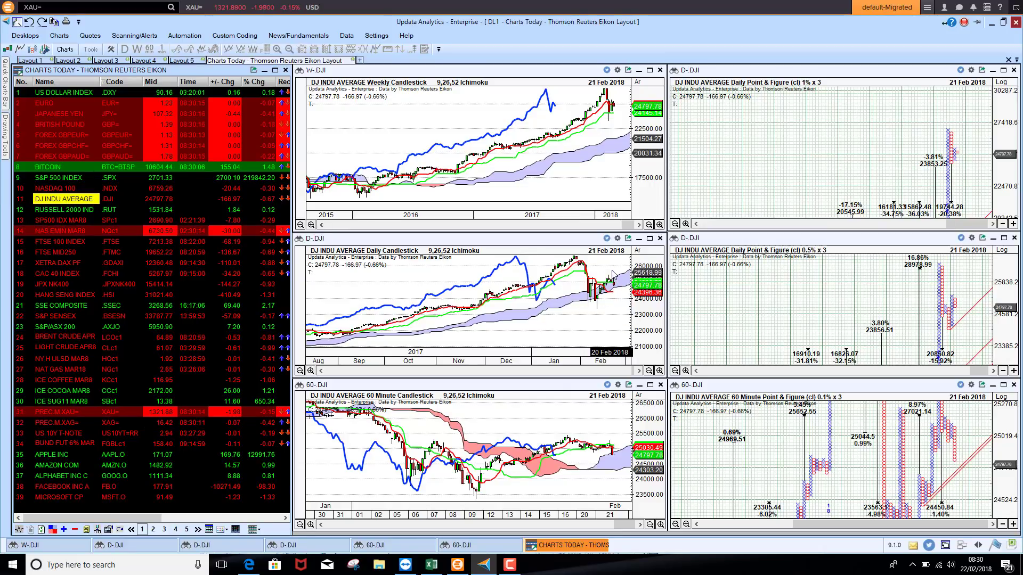
{"action": "mouse_move", "coordinate": [495, 319]}
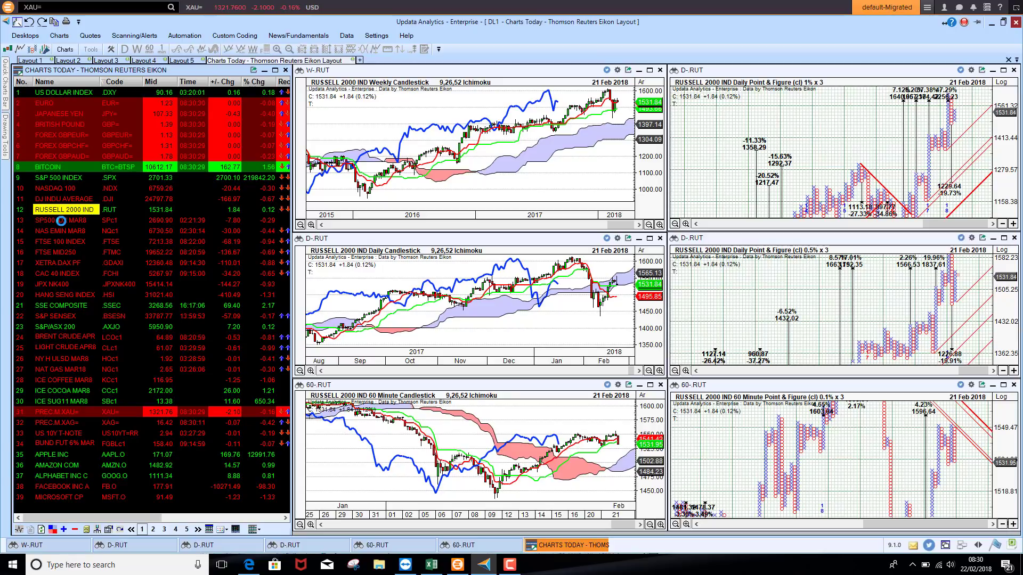
{"action": "left_click", "coordinate": [65, 220]}
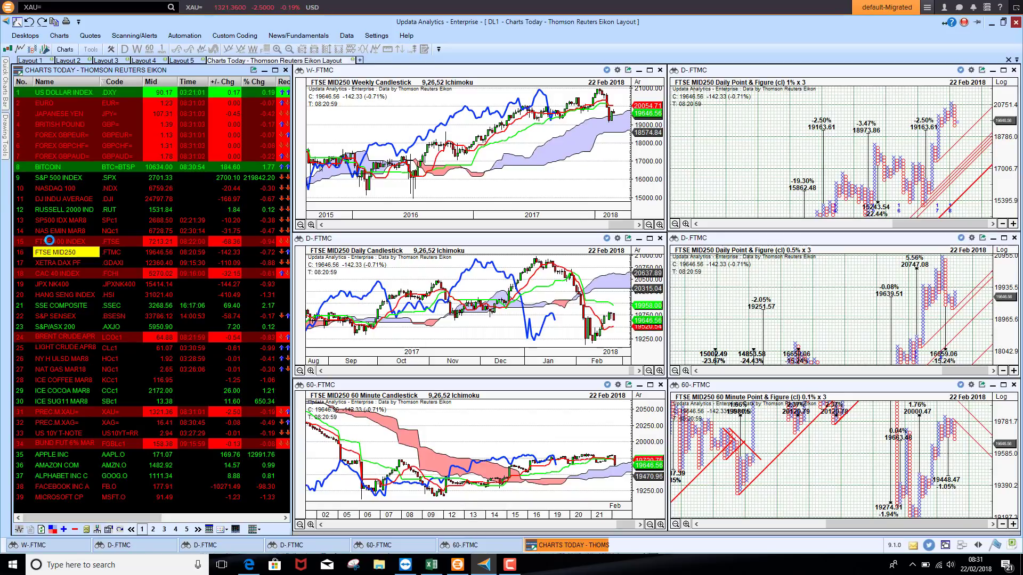
Step: Review the XETRA DAX PF and CAC 40 INDEX charts, then move to JPX NK400
{"action": "left_click", "coordinate": [62, 262]}
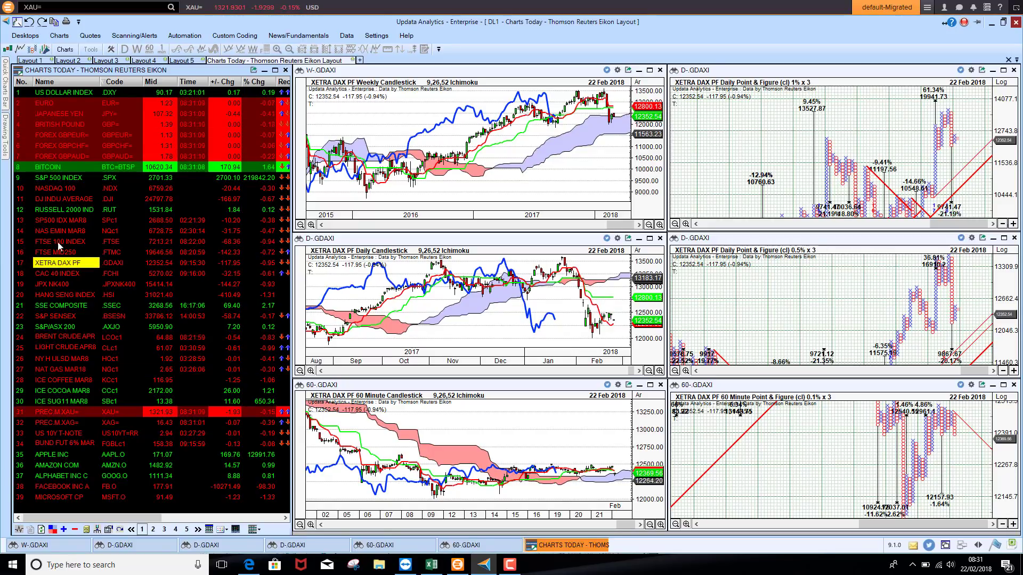
{"action": "mouse_move", "coordinate": [534, 483]}
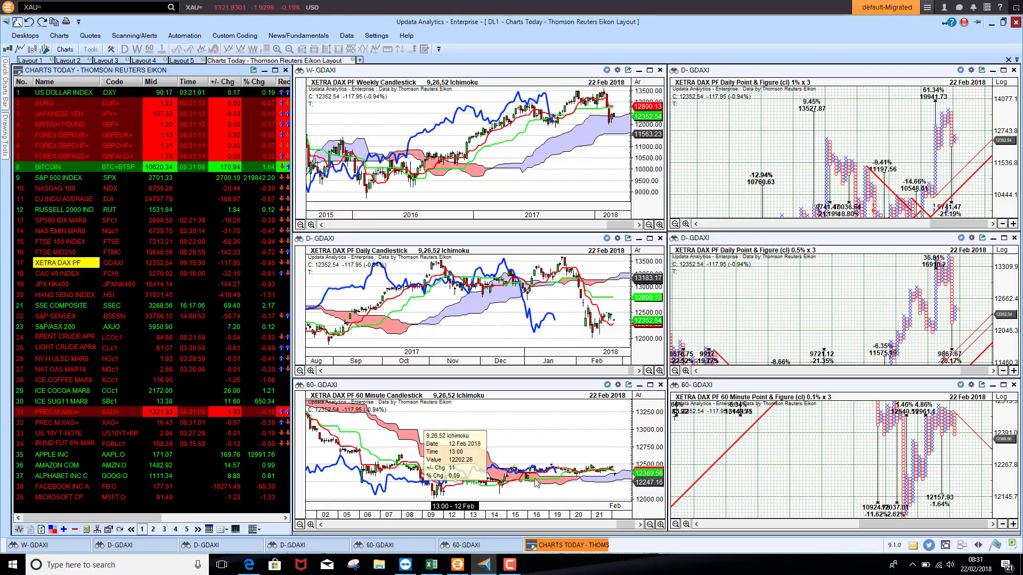
{"action": "mouse_move", "coordinate": [565, 449]}
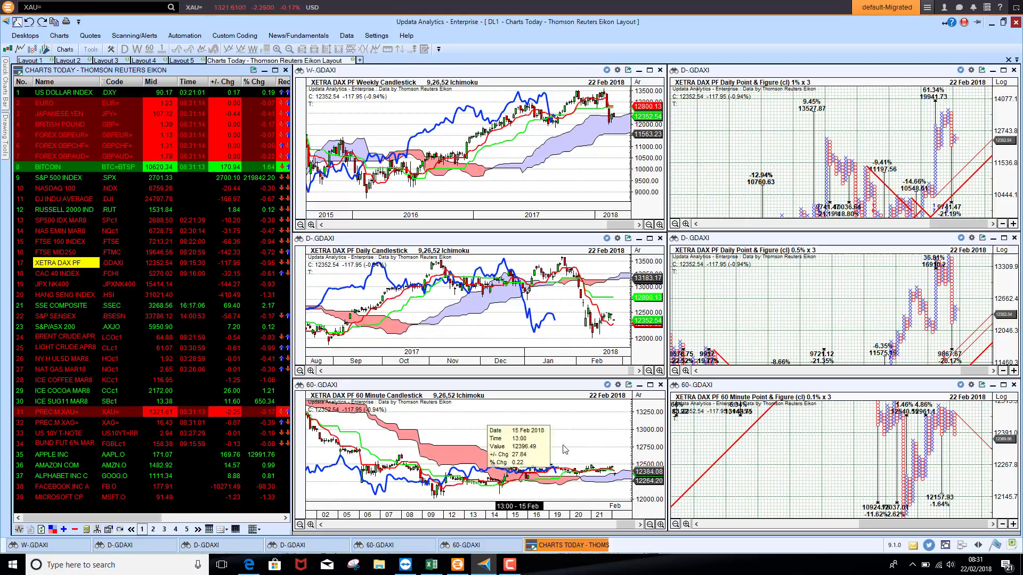
{"action": "mouse_move", "coordinate": [623, 486]}
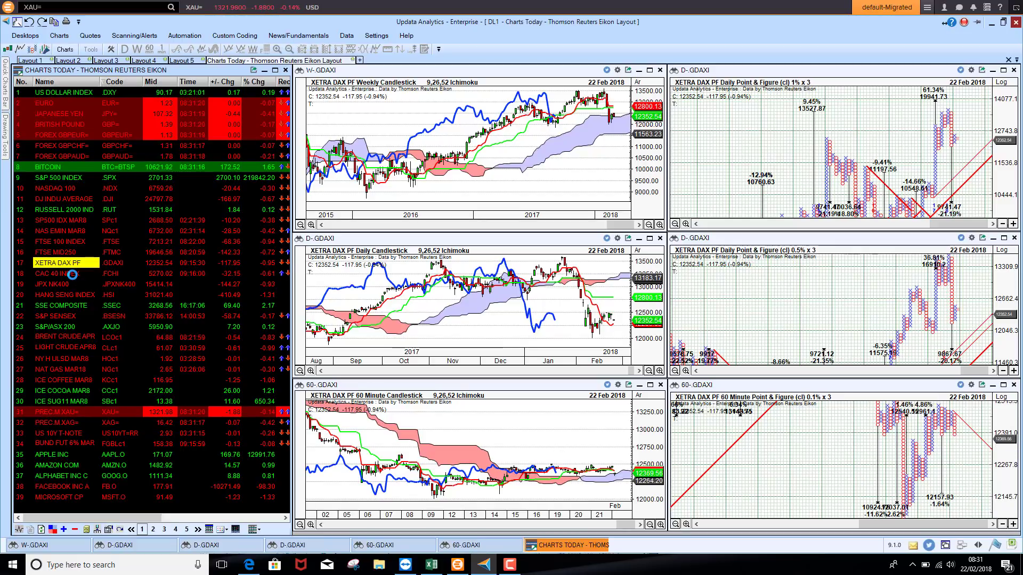
{"action": "left_click", "coordinate": [59, 274]}
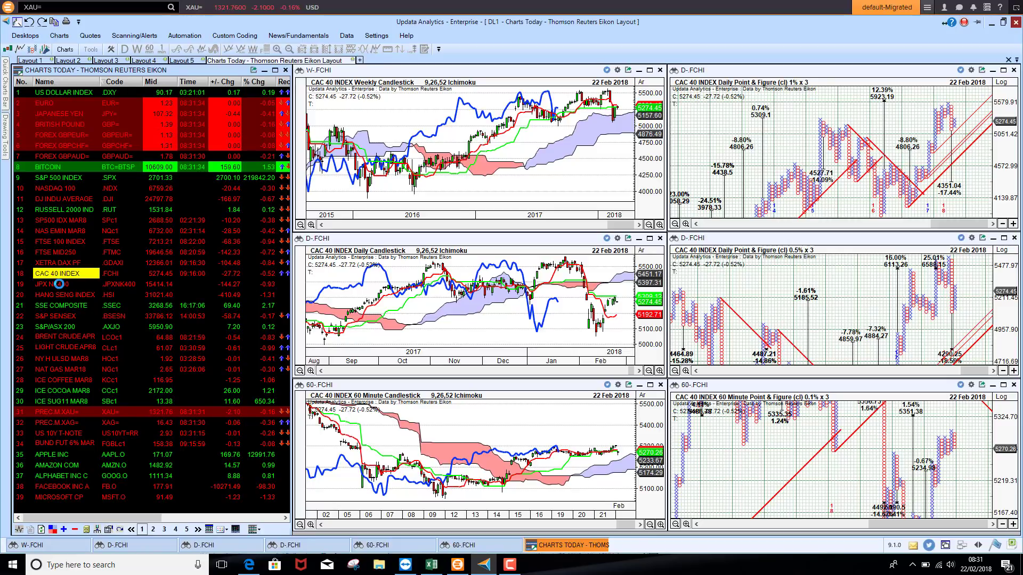
{"action": "left_click", "coordinate": [63, 283]}
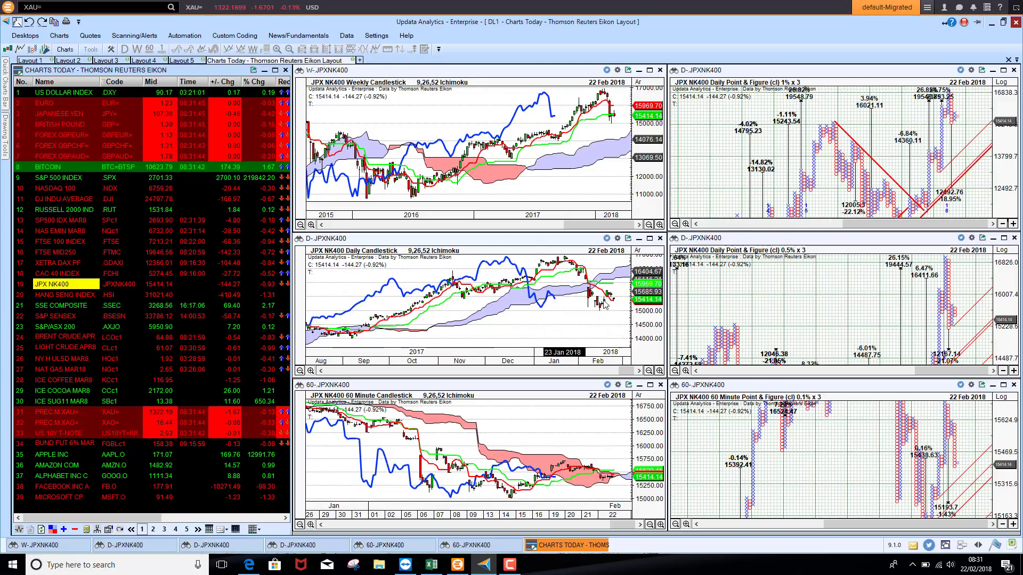
{"action": "mouse_move", "coordinate": [562, 305]}
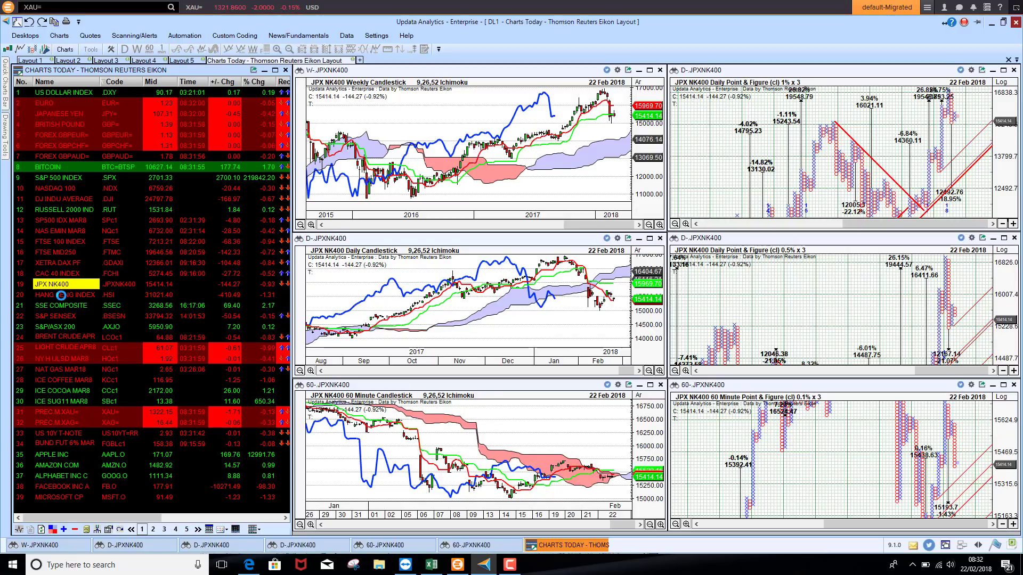
Step: Load Hang Seng and SSE Composite charts, then advance to Brent Crude April 2018
{"action": "left_click", "coordinate": [59, 295]}
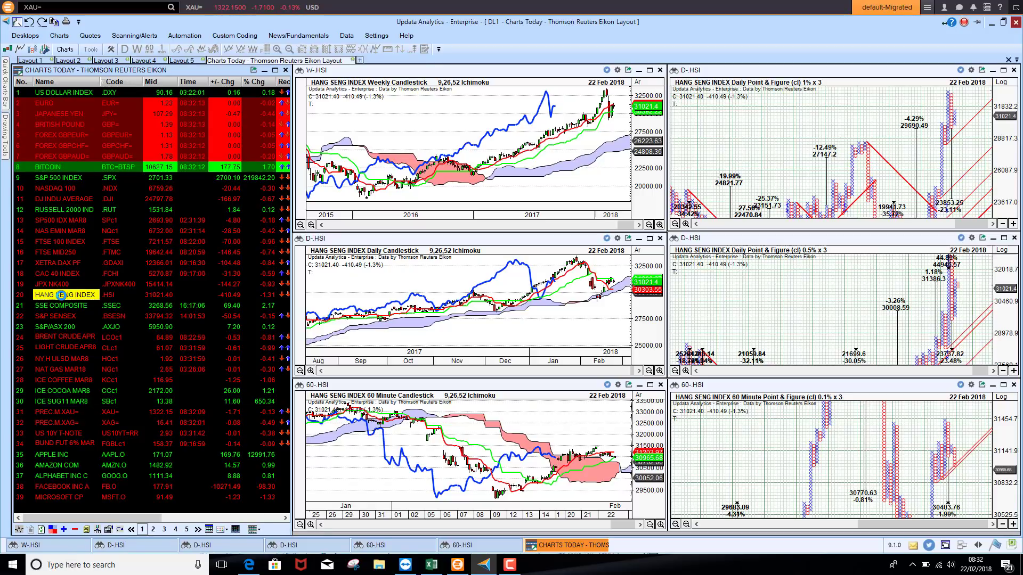
{"action": "left_click", "coordinate": [60, 306]}
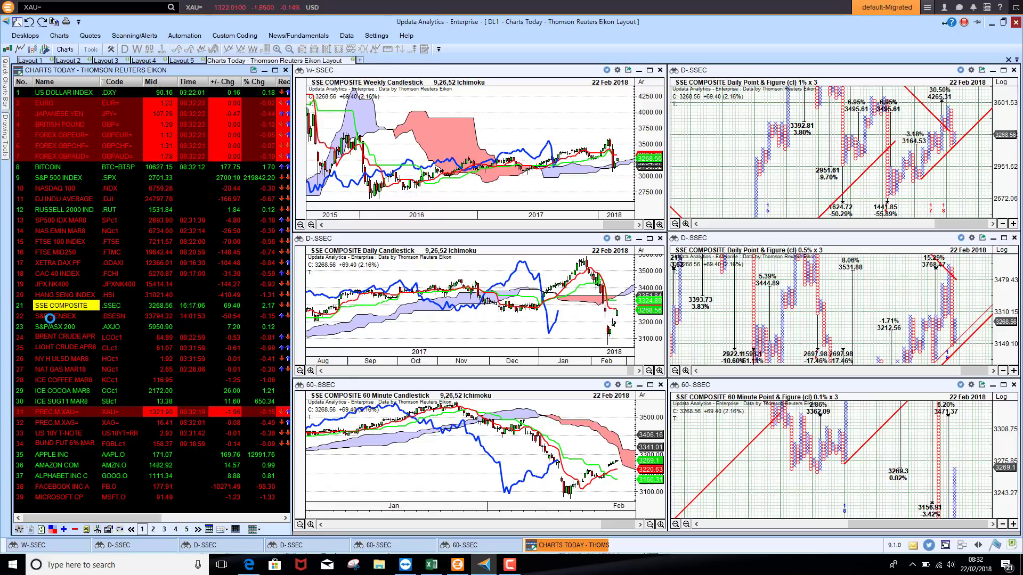
{"action": "left_click", "coordinate": [59, 315]}
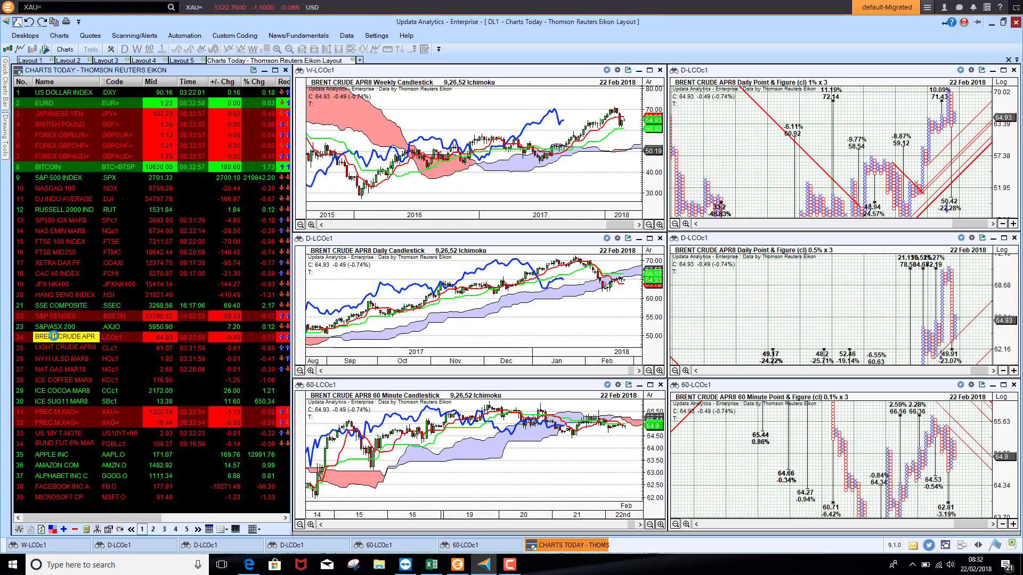
{"action": "mouse_move", "coordinate": [579, 436]}
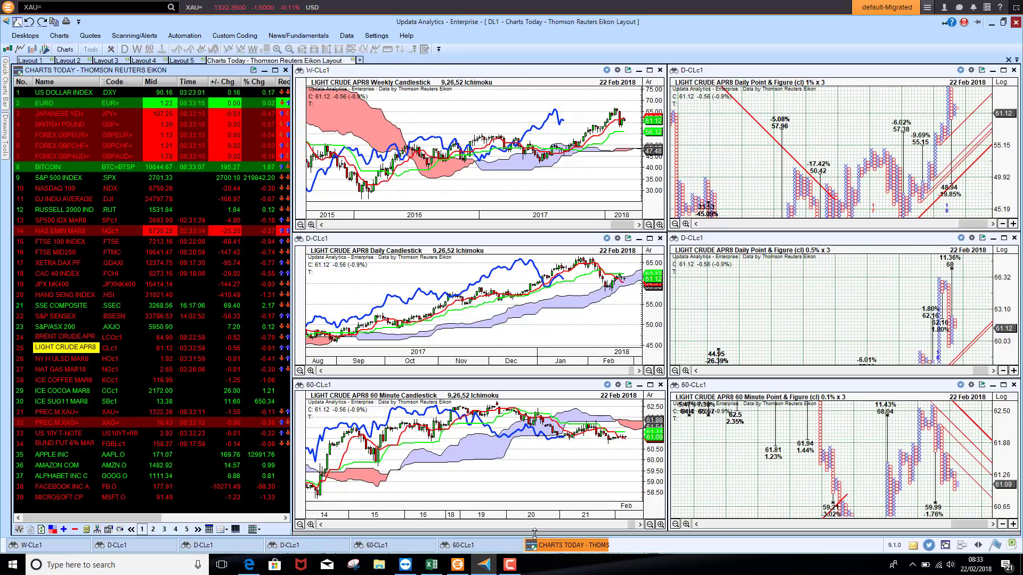
{"action": "mouse_move", "coordinate": [550, 460]}
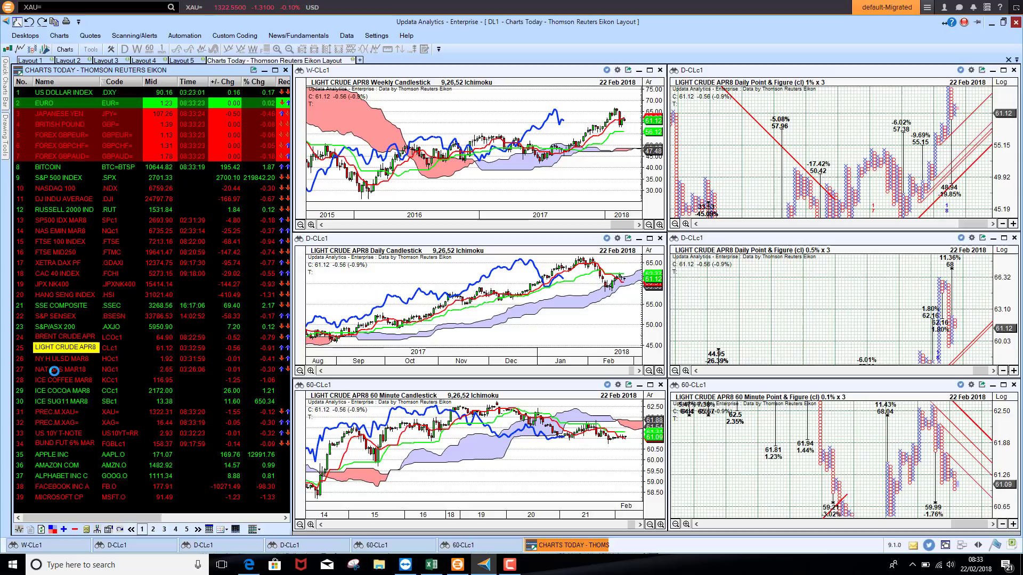
Step: Load the NAT GAS MAR18 commodity charts in the six-chart grid
{"action": "left_click", "coordinate": [62, 370]}
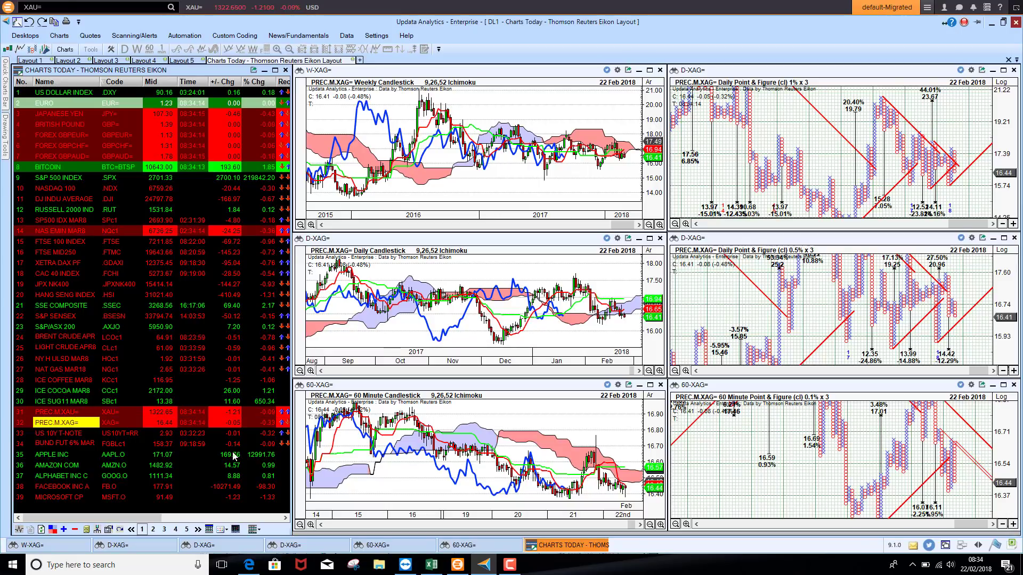
{"action": "mouse_move", "coordinate": [541, 330]}
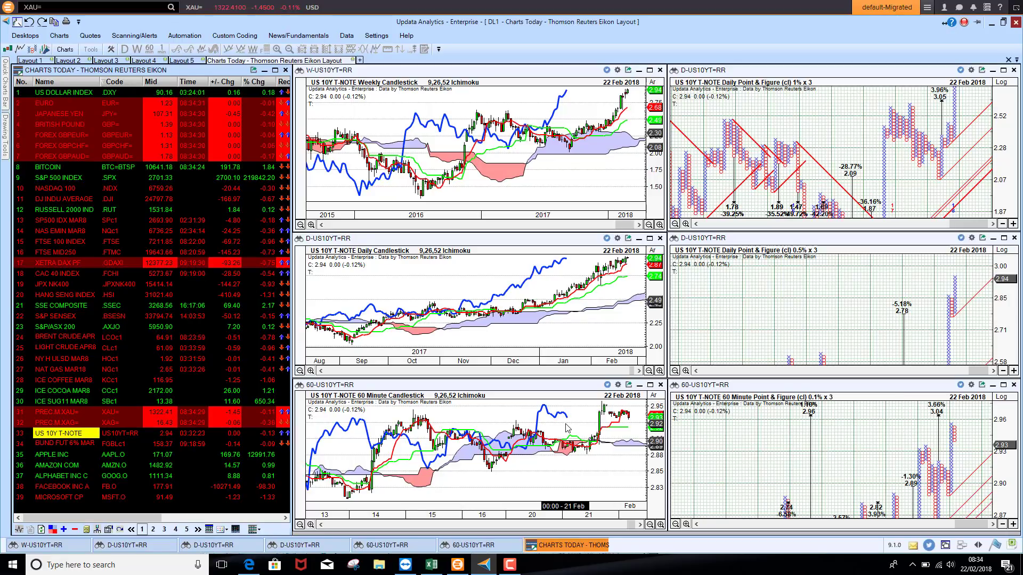
{"action": "mouse_move", "coordinate": [929, 433]}
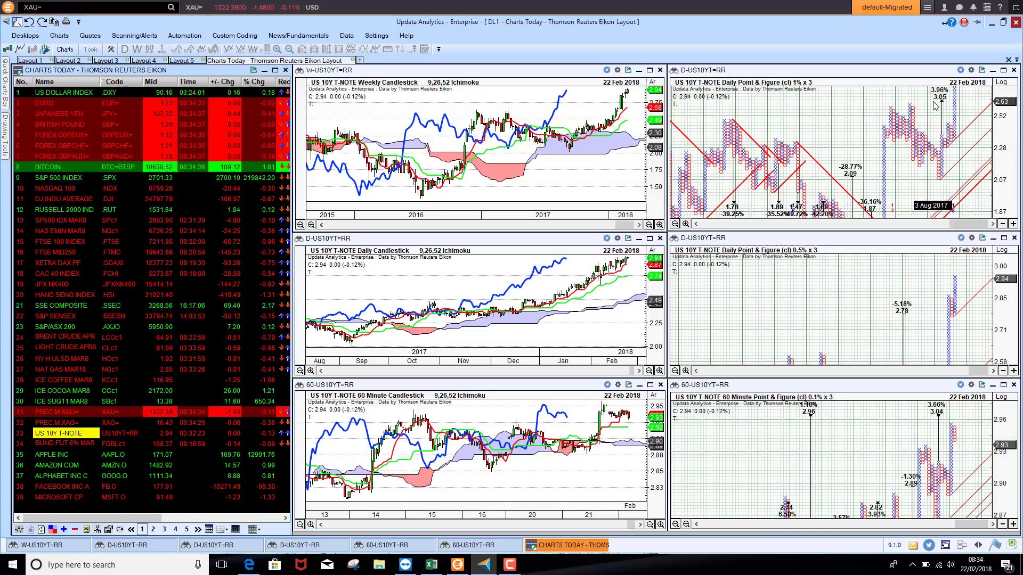
{"action": "mouse_move", "coordinate": [935, 112]}
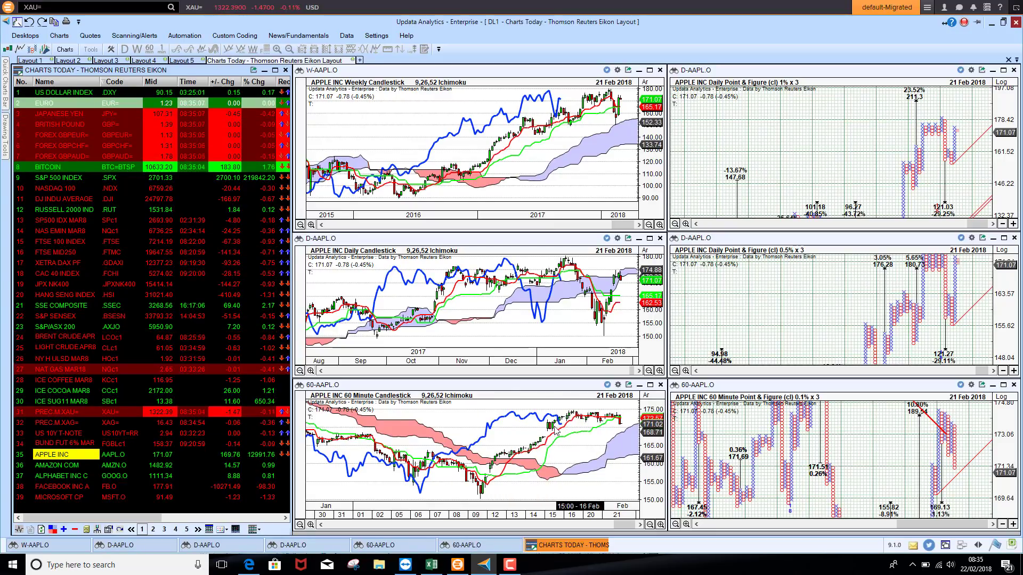
{"action": "mouse_move", "coordinate": [594, 430]}
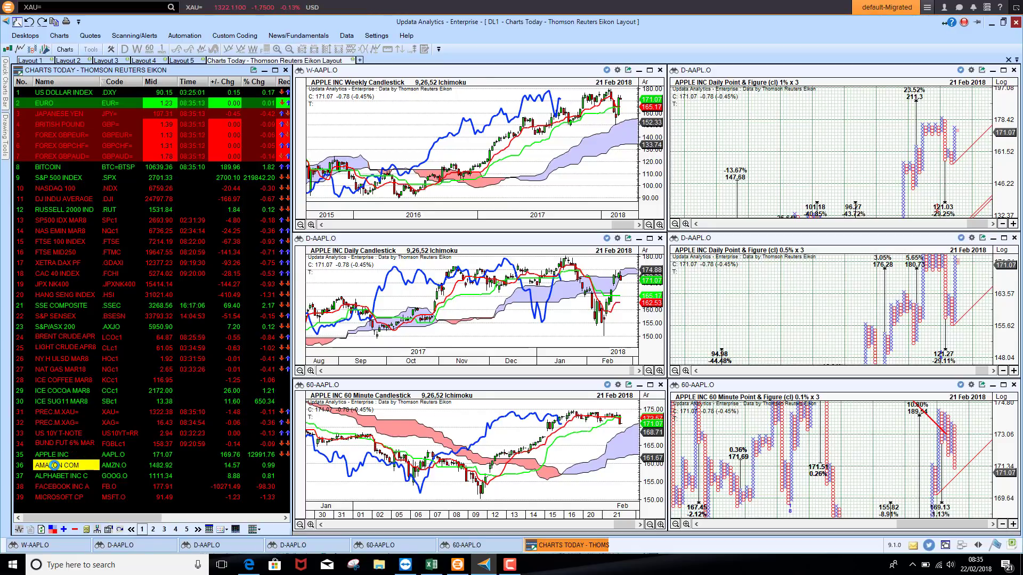
Step: Cycle through Amazon, Alphabet C and Facebook A charts, finishing on Microsoft
{"action": "left_click", "coordinate": [61, 466]}
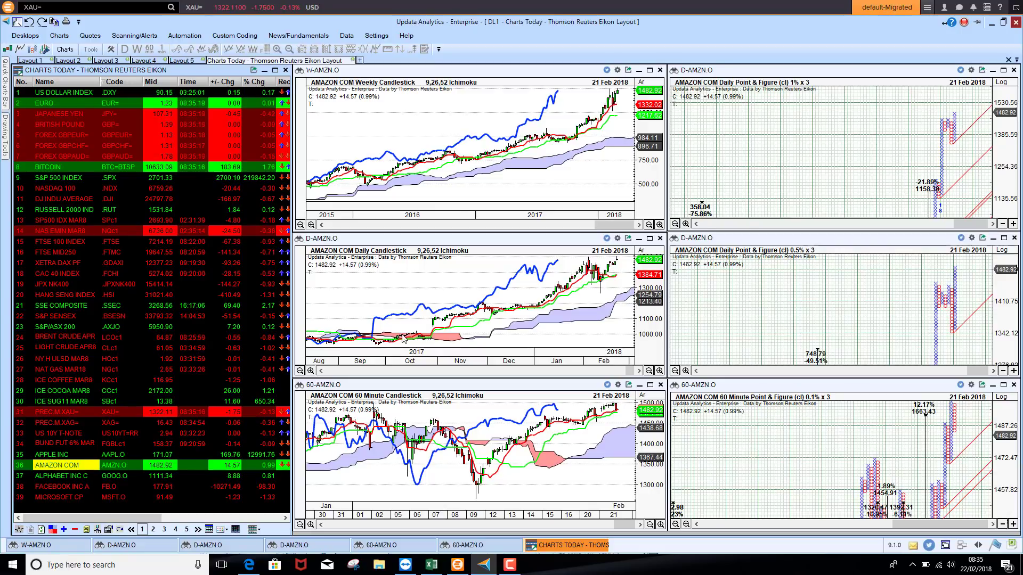
{"action": "mouse_move", "coordinate": [614, 105]}
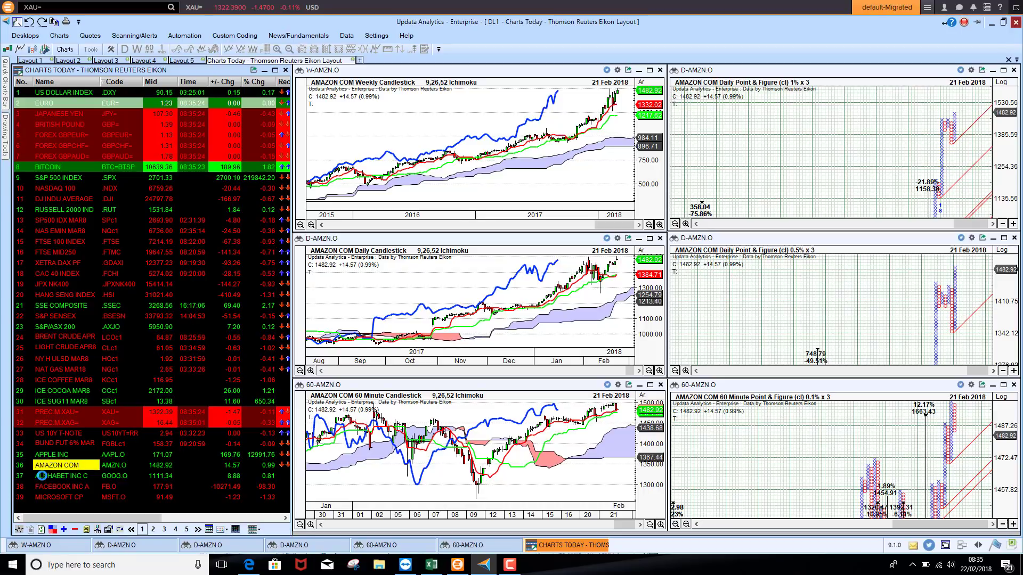
{"action": "left_click", "coordinate": [64, 475]}
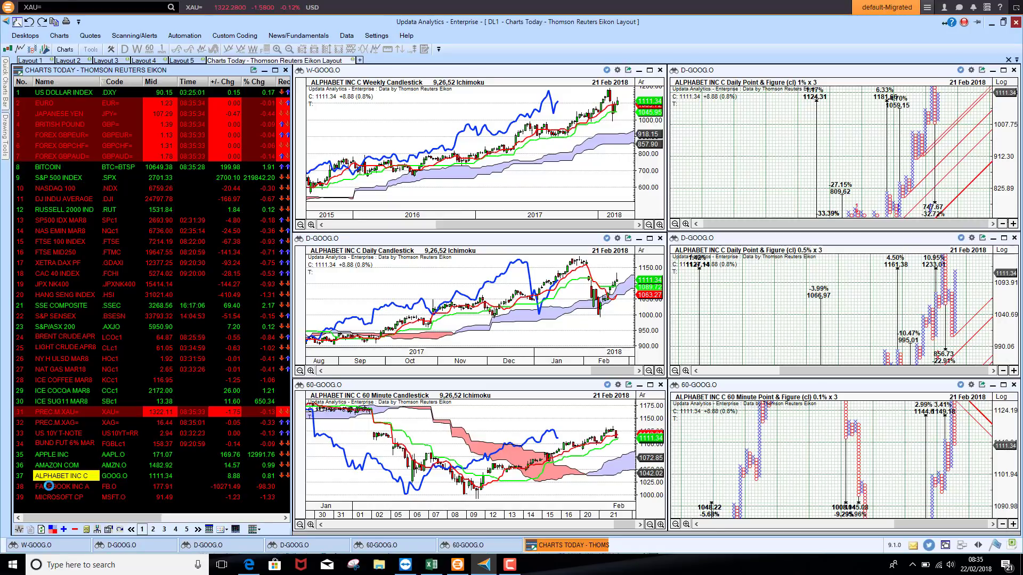
{"action": "left_click", "coordinate": [59, 487]}
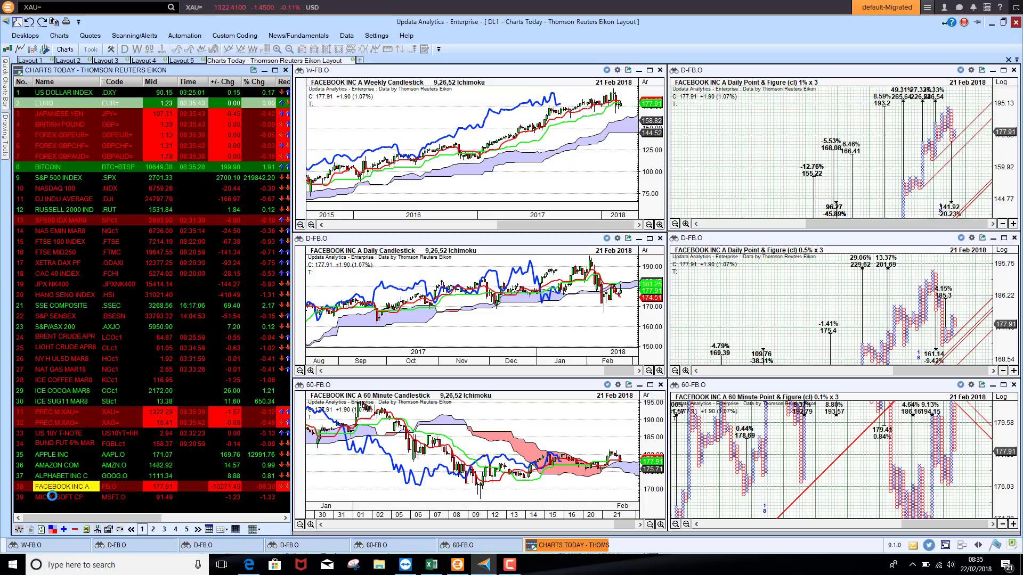
{"action": "left_click", "coordinate": [62, 498]}
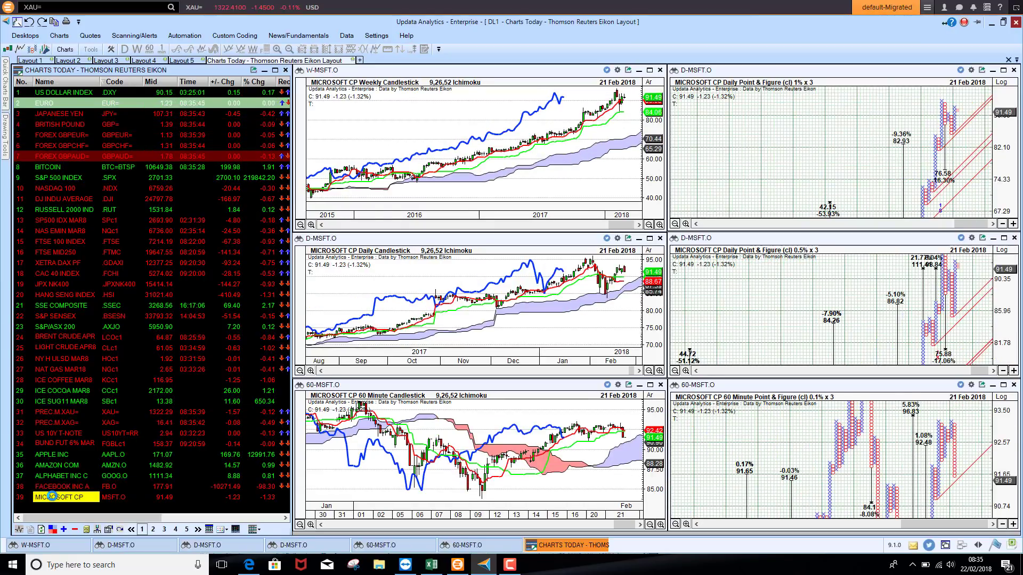